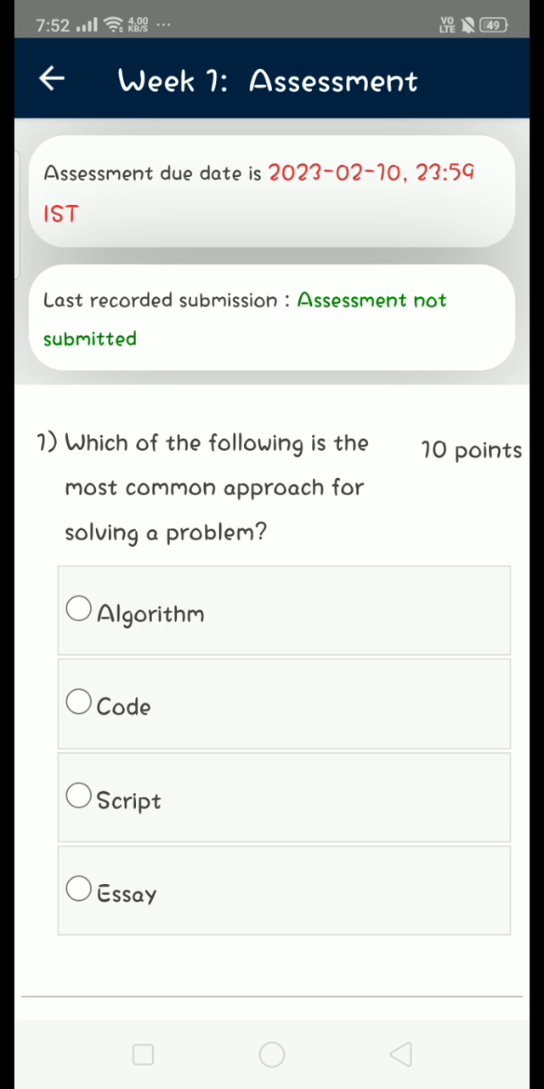
Step: Mark 'Algorithm' for question 1 and 'True' for question 2 of the Week 1 quiz
left_click(369, 779)
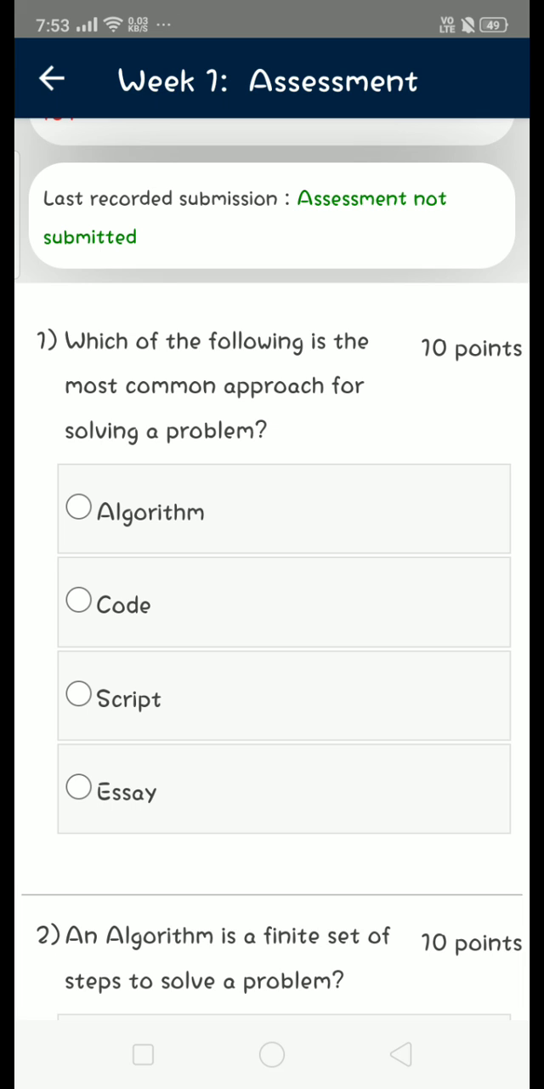
left_click(78, 508)
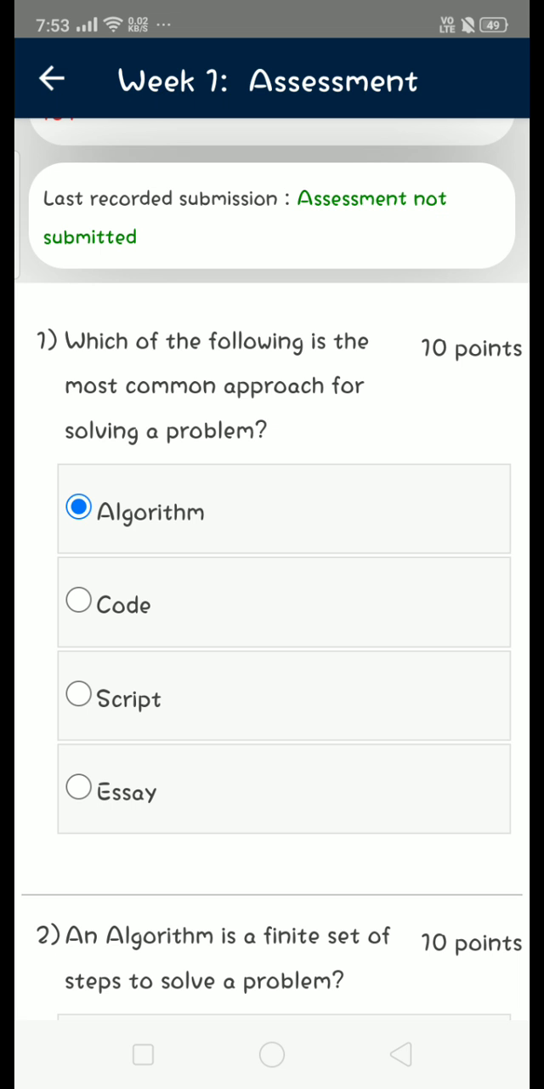
scroll("down", 3)
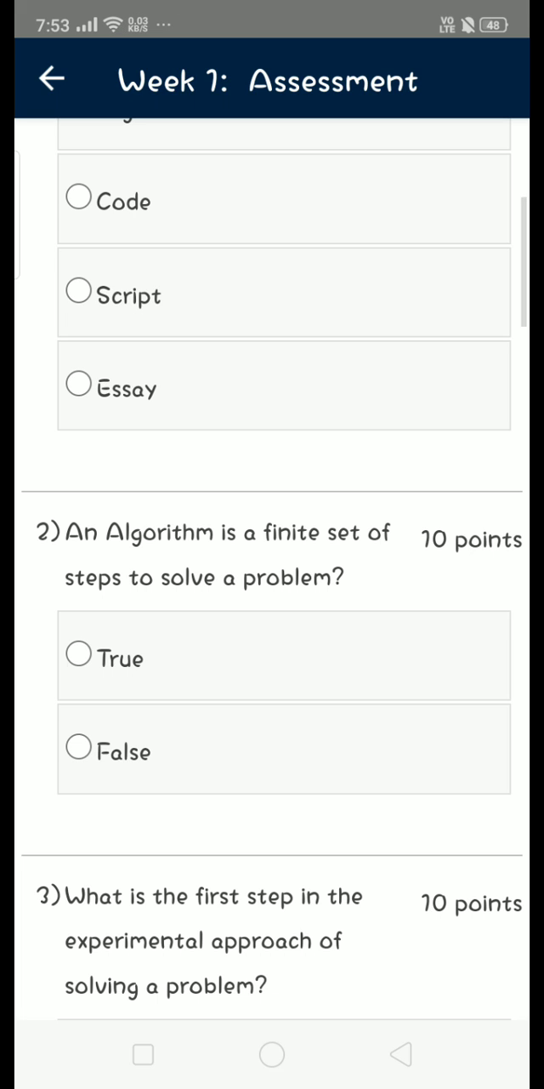
left_click(78, 655)
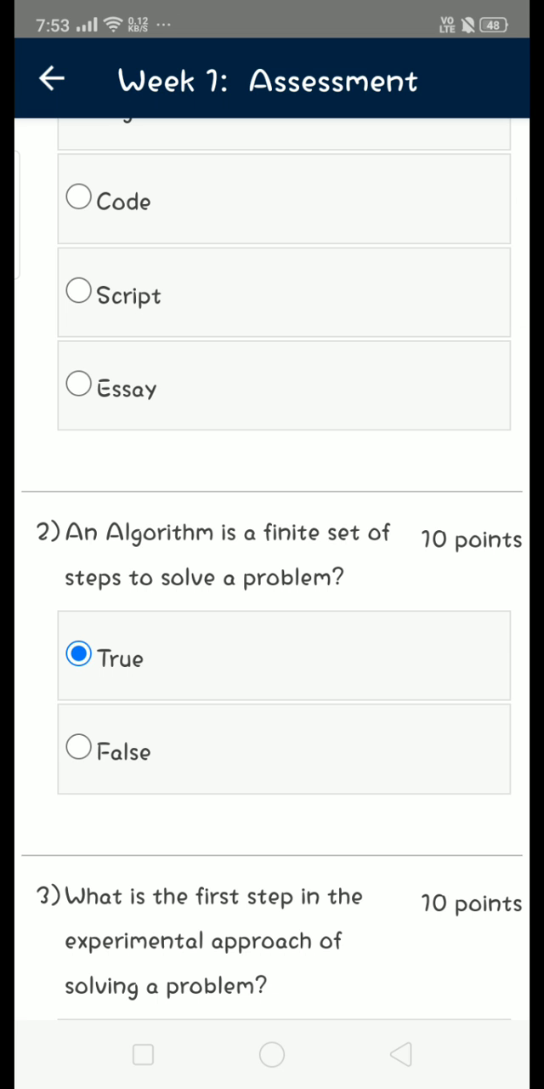
scroll("down", 3)
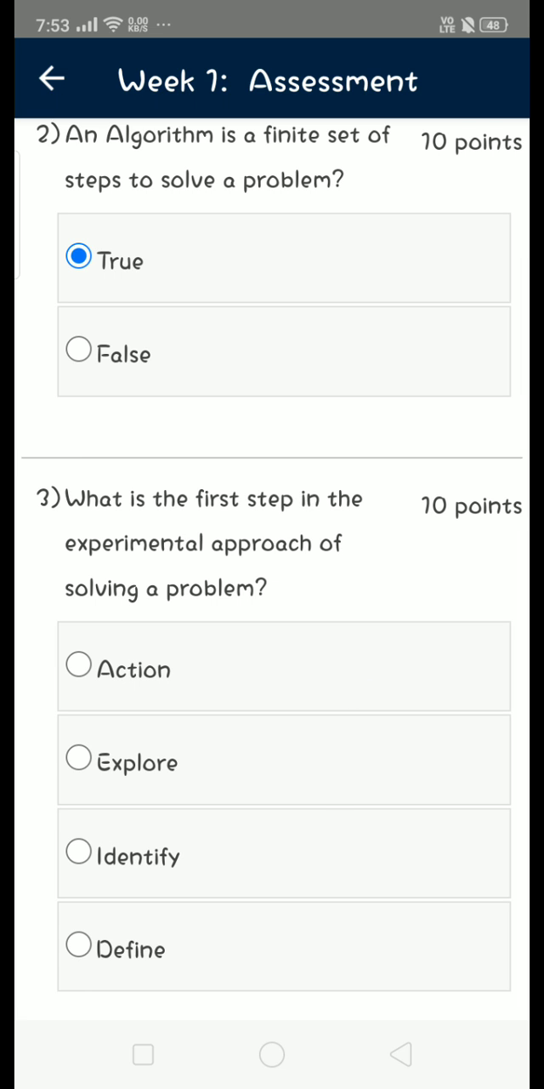
scroll("down", 3)
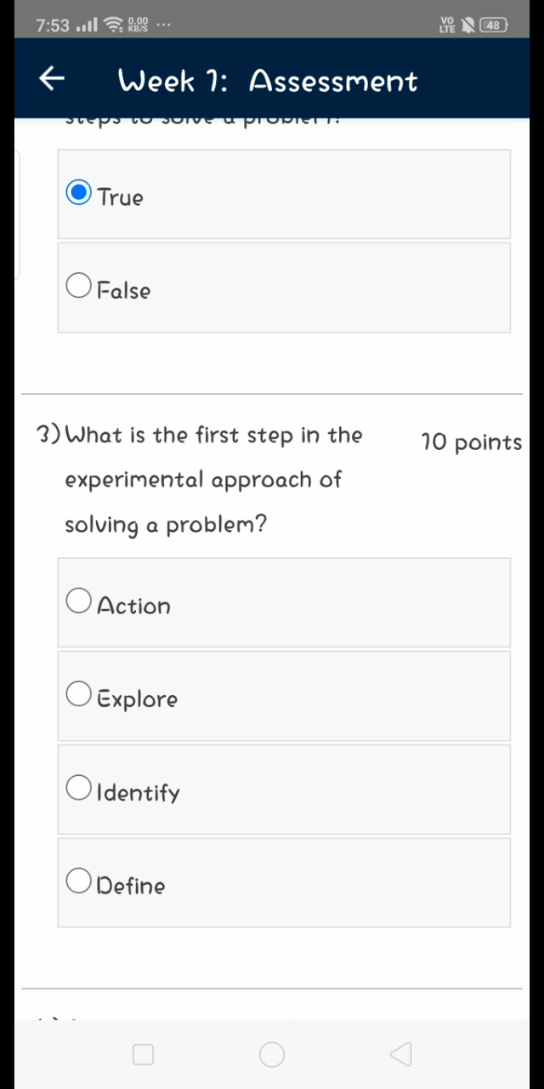
Step: Select 'Identify' for question 3, 'True' for question 4, and 'Testing' for question 5
left_click(77, 789)
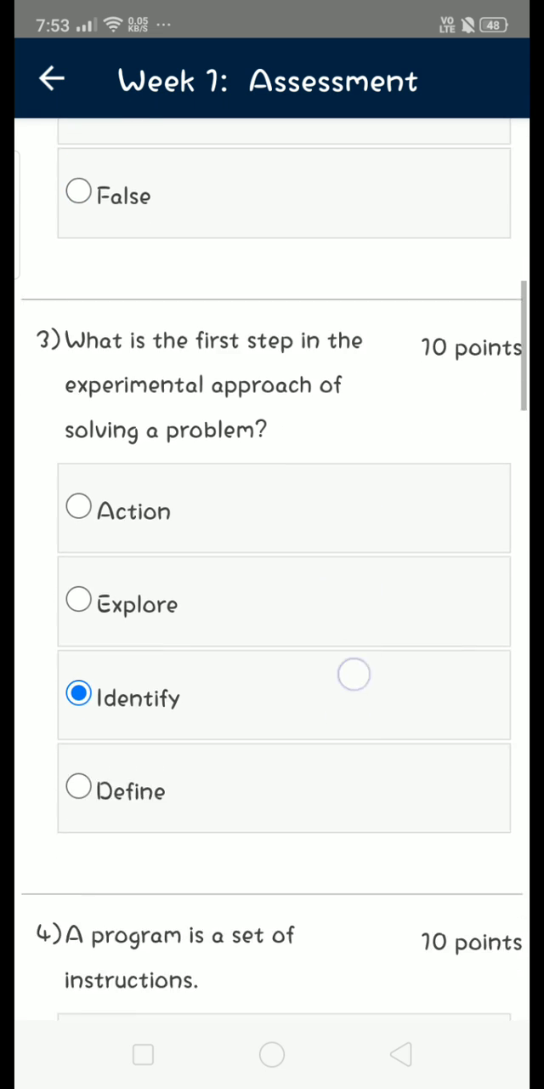
scroll("down", 3)
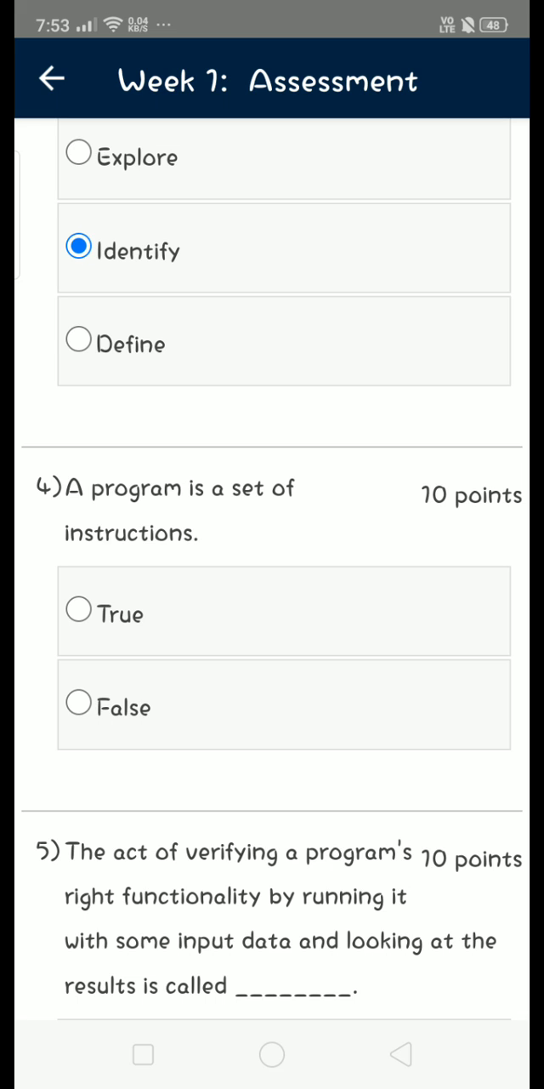
left_click(77, 609)
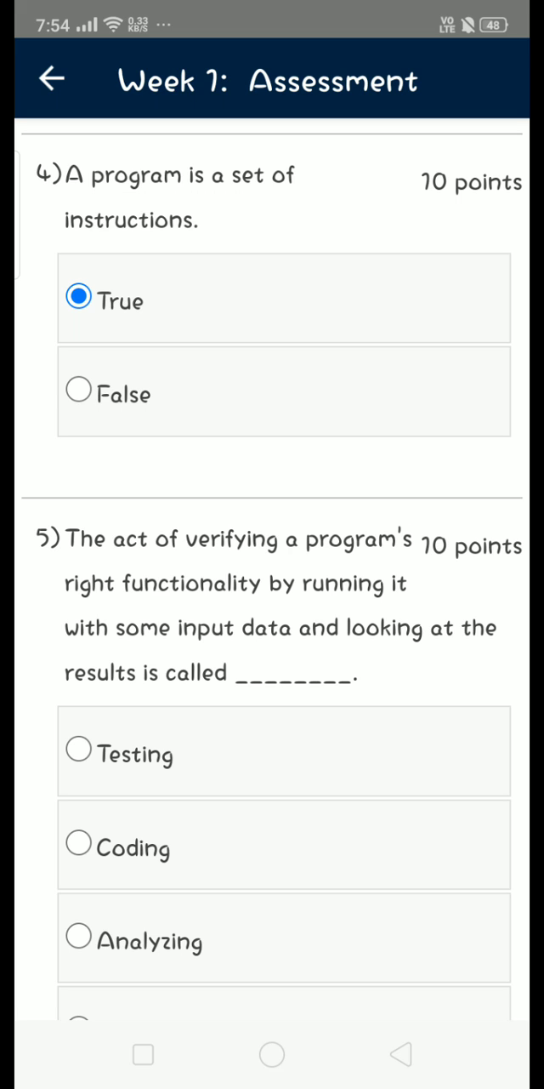
left_click(77, 752)
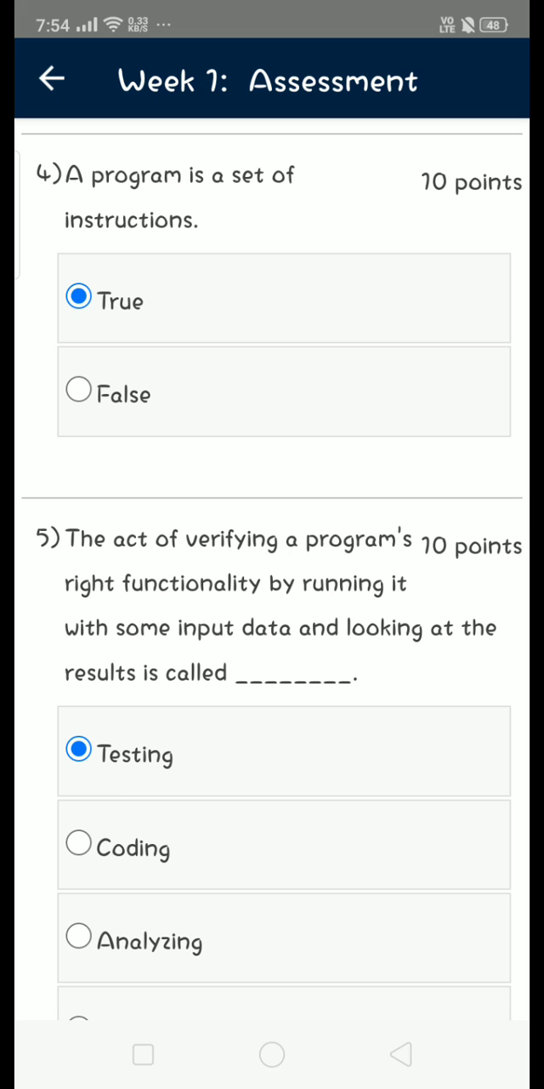
scroll("down", 3)
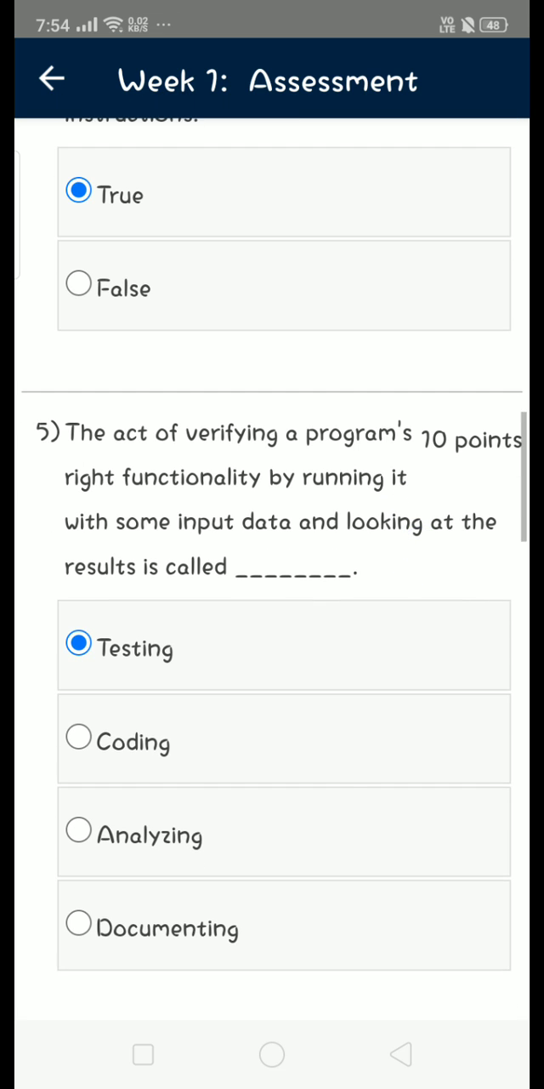
Step: Select 'exe' for question 6, 'Technical' for question 7, and 'Operations' for question 8
scroll("down", 3)
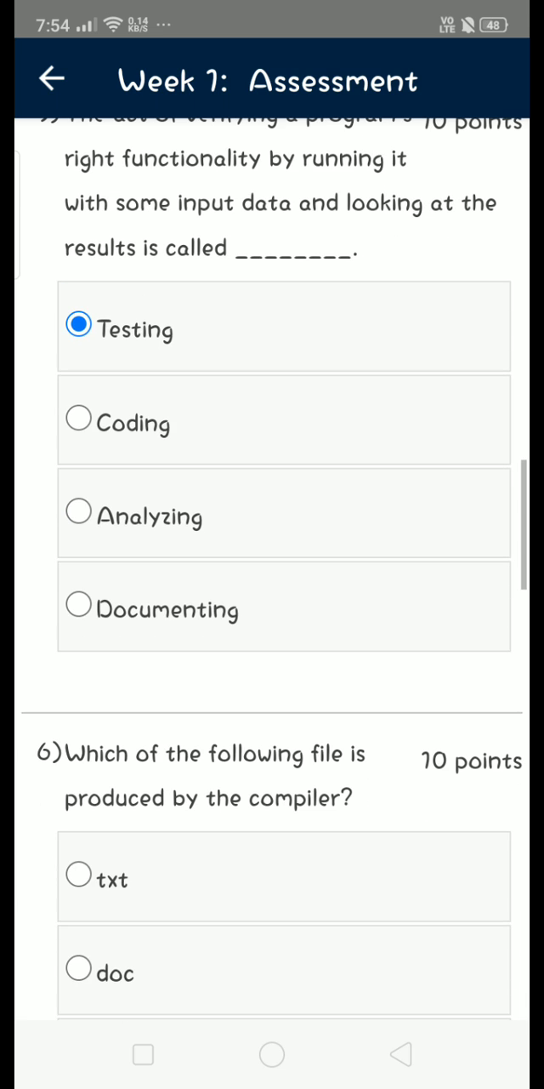
scroll("down", 3)
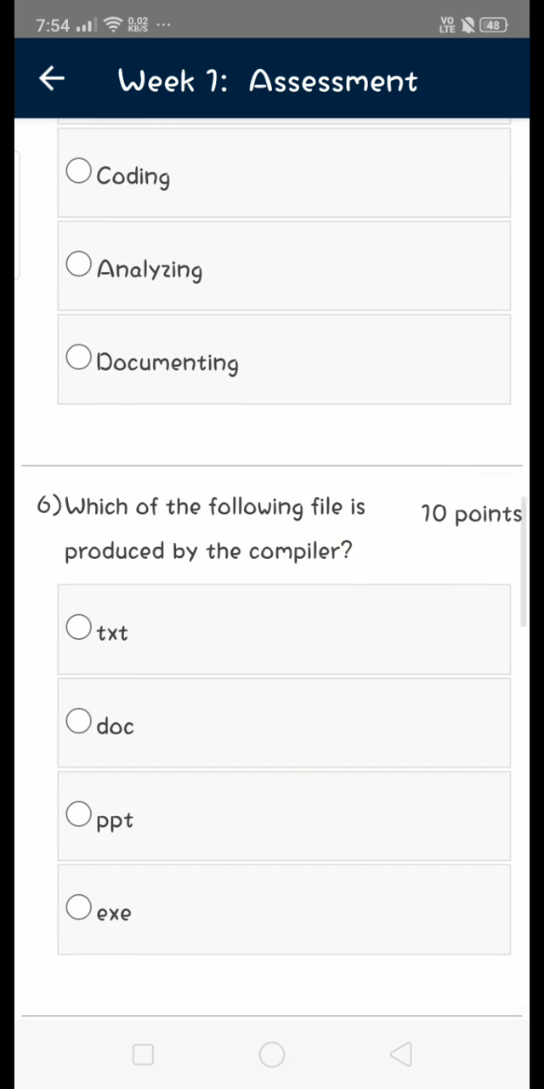
scroll("down", 3)
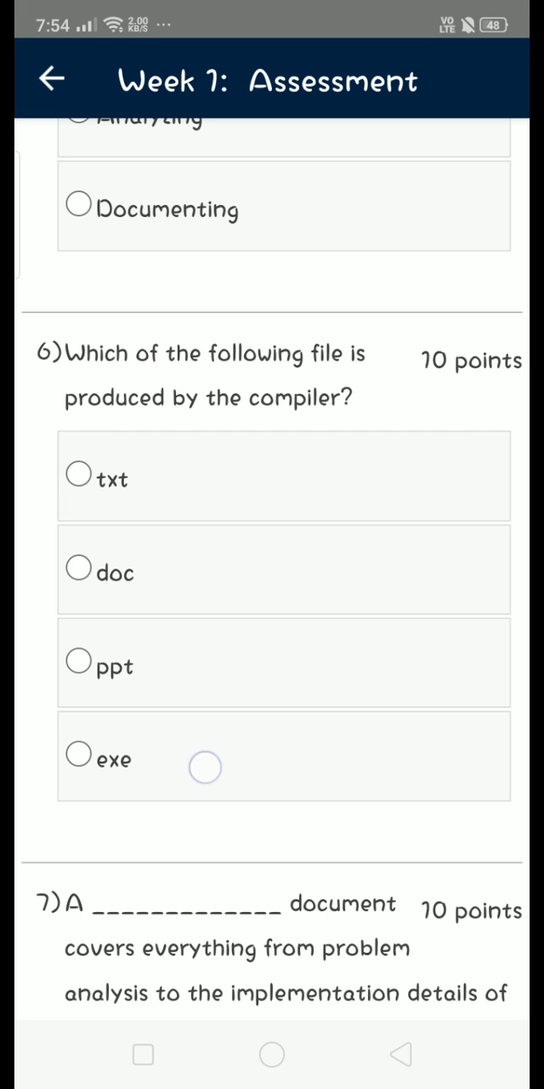
left_click(77, 758)
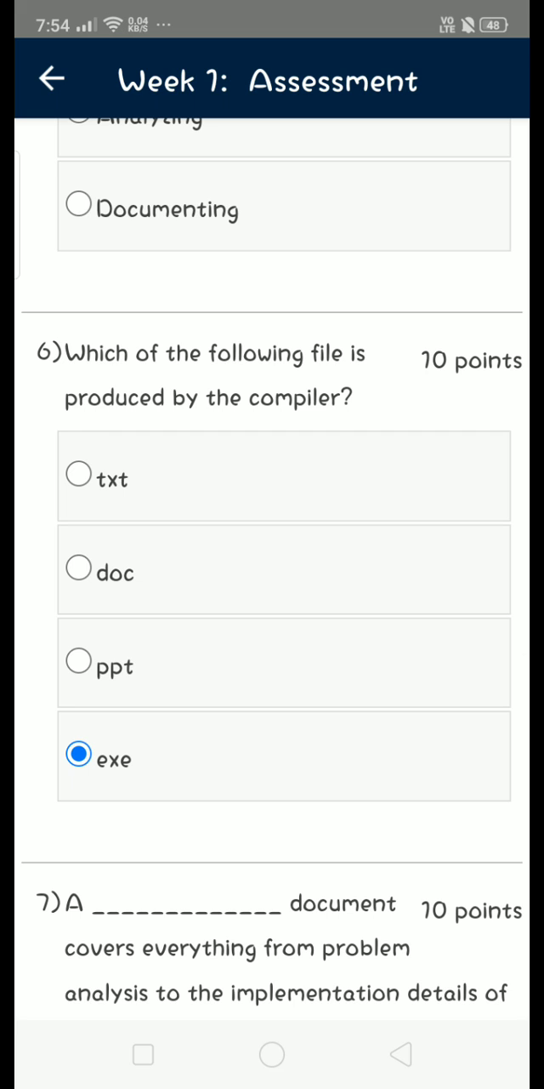
scroll("down", 3)
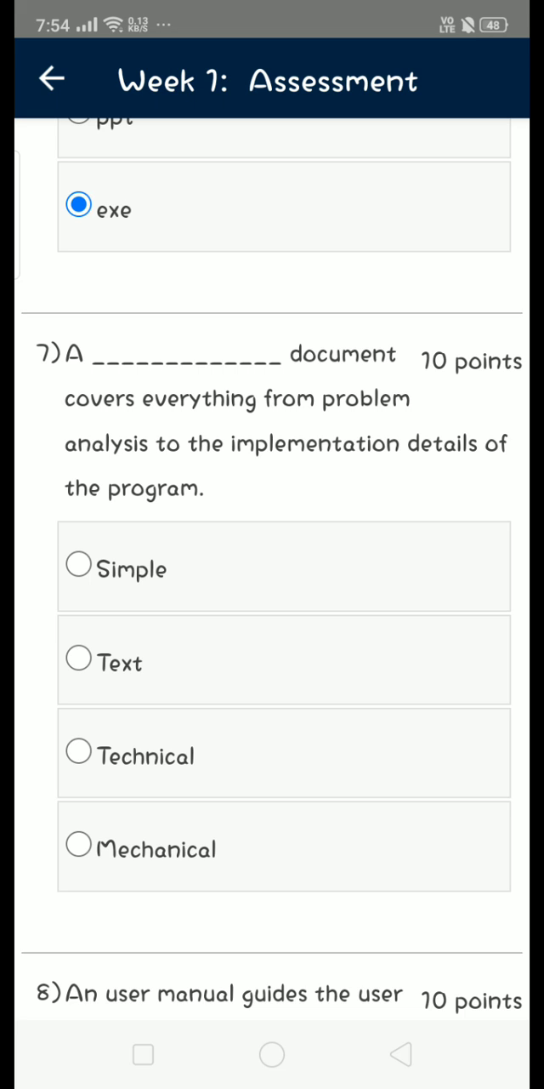
left_click(78, 754)
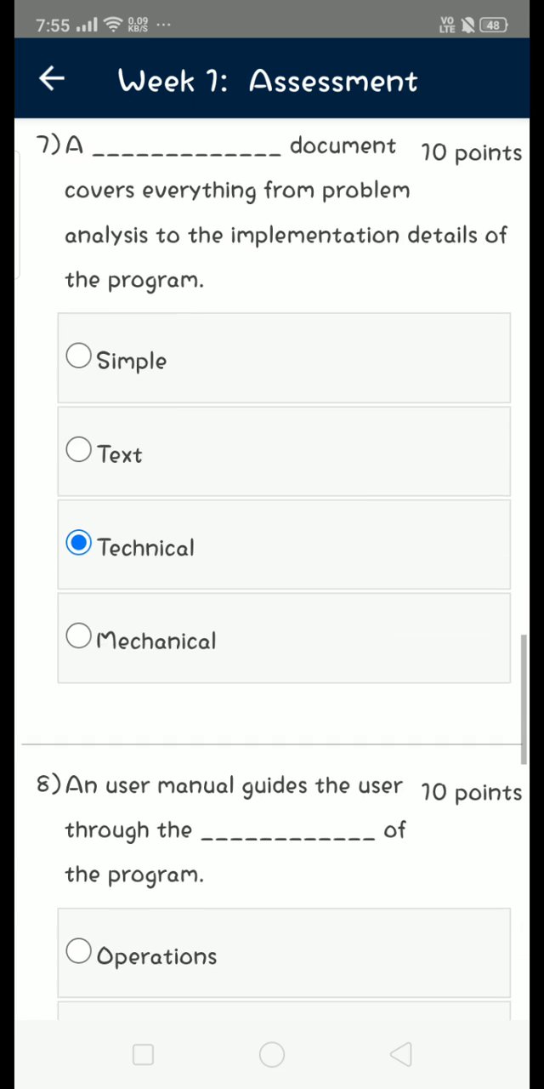
scroll("down", 3)
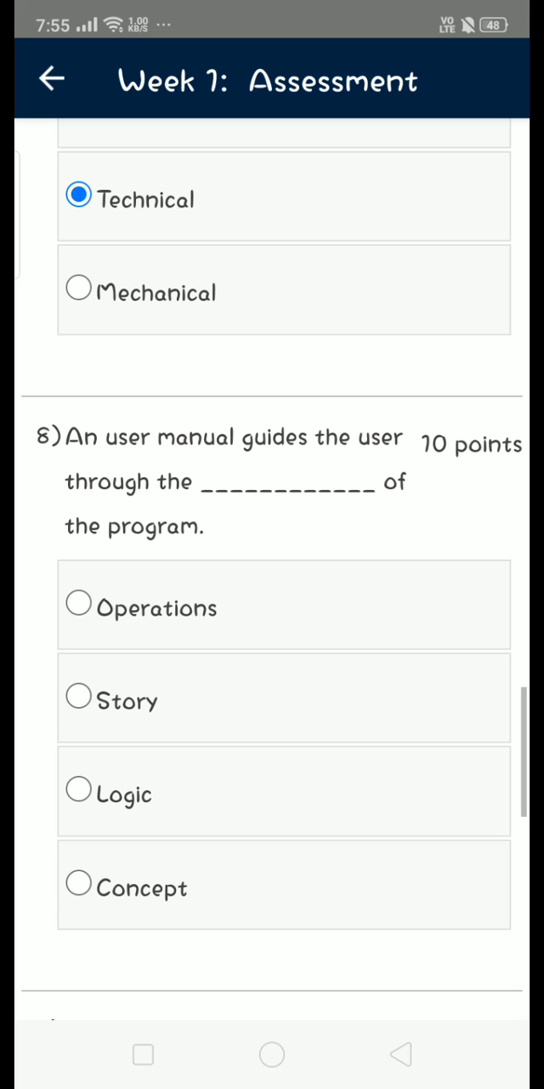
left_click(78, 605)
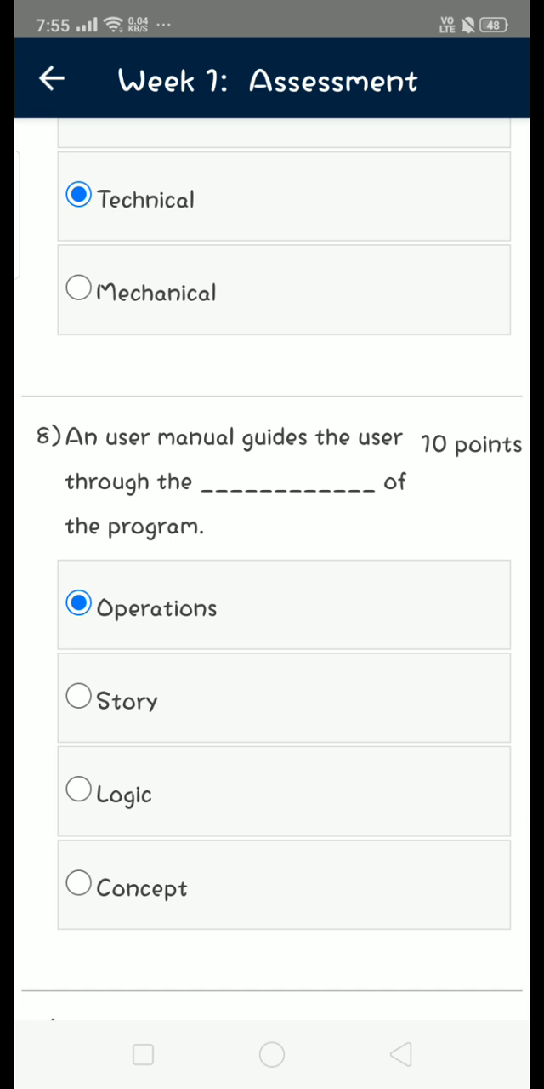
Step: Select 'Logical' as question 9's error type and 'Runtime' for question 10
scroll("down", 3)
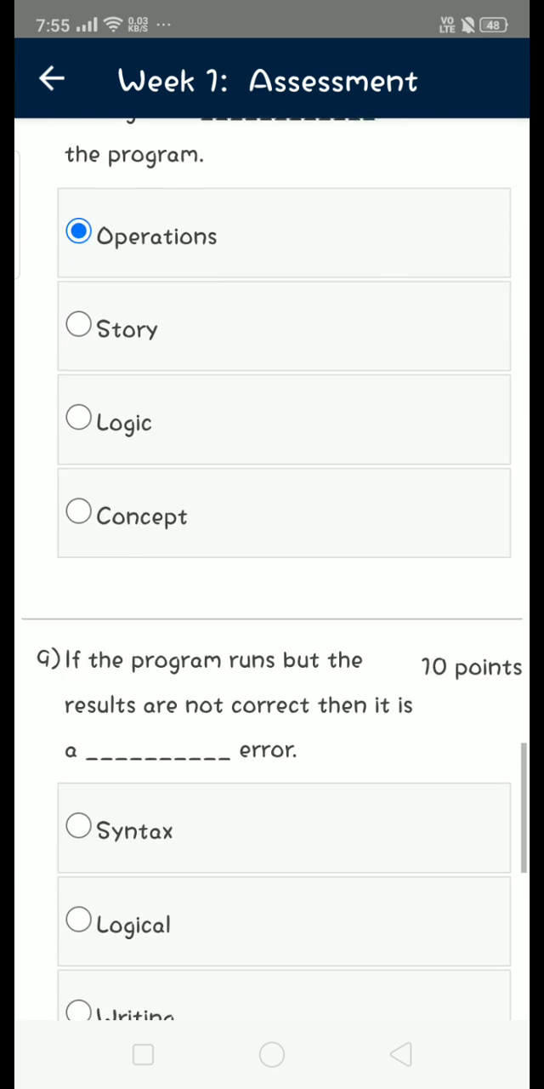
scroll("down", 3)
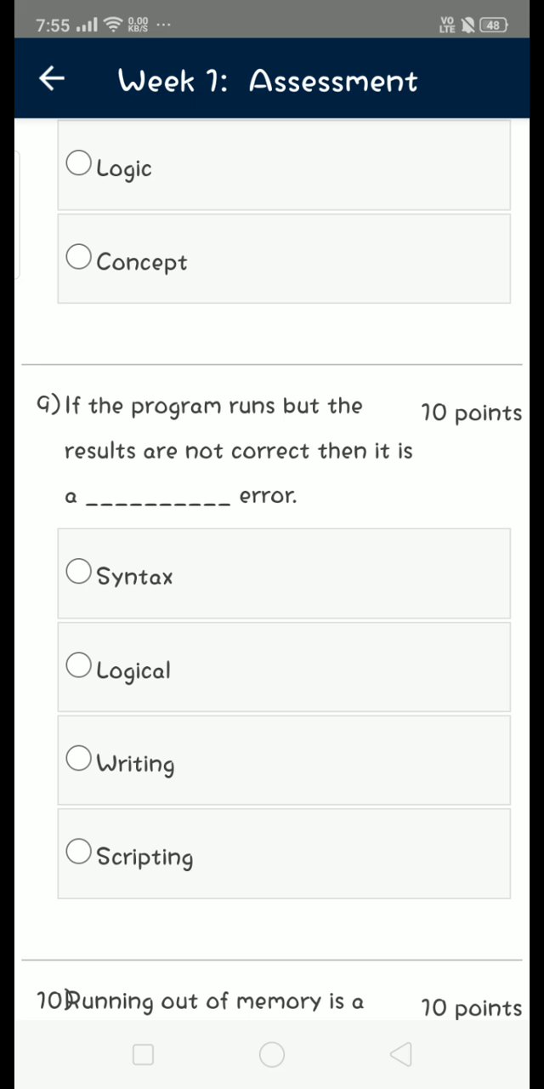
left_click(77, 667)
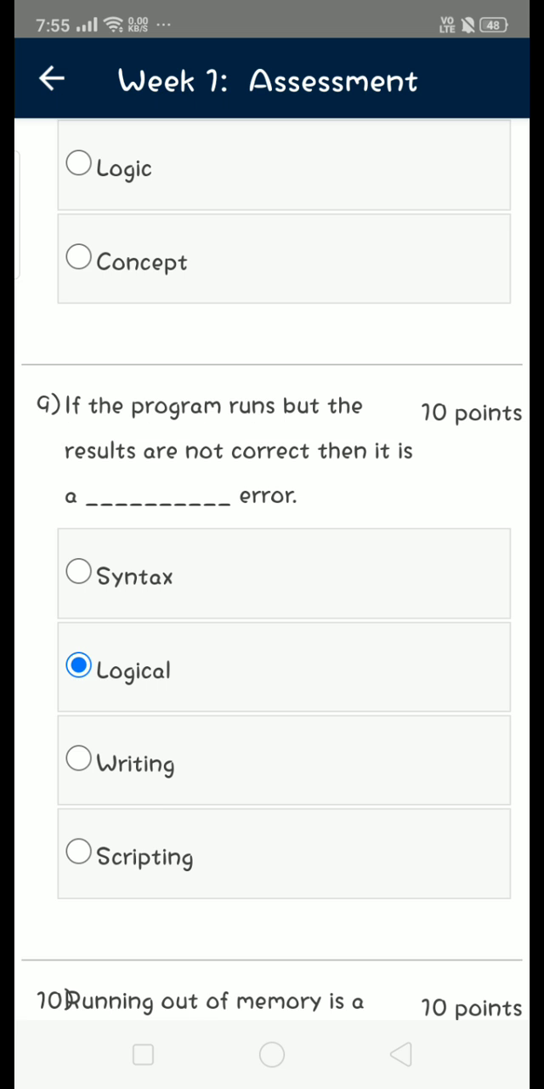
scroll("down", 3)
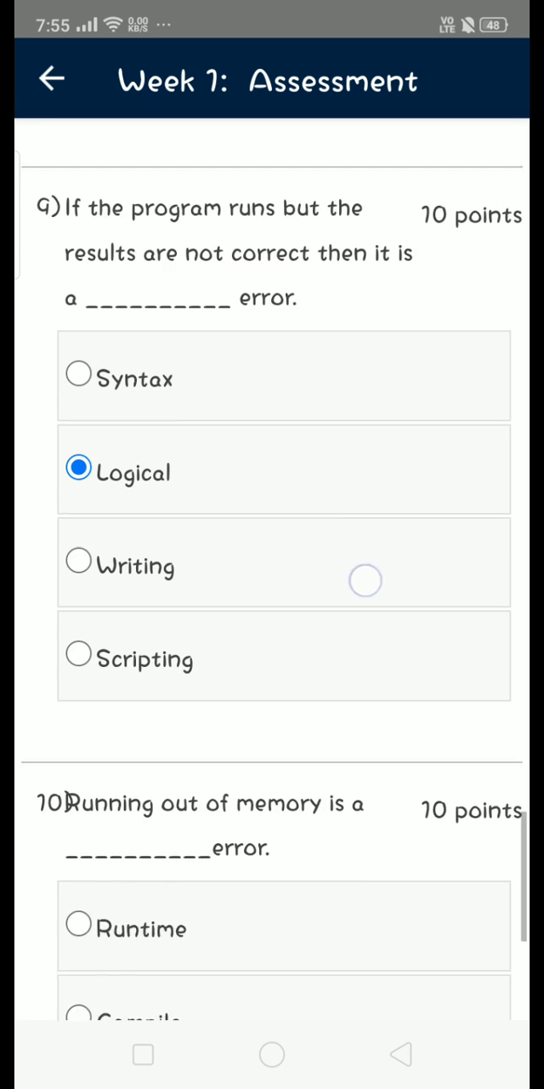
scroll("down", 3)
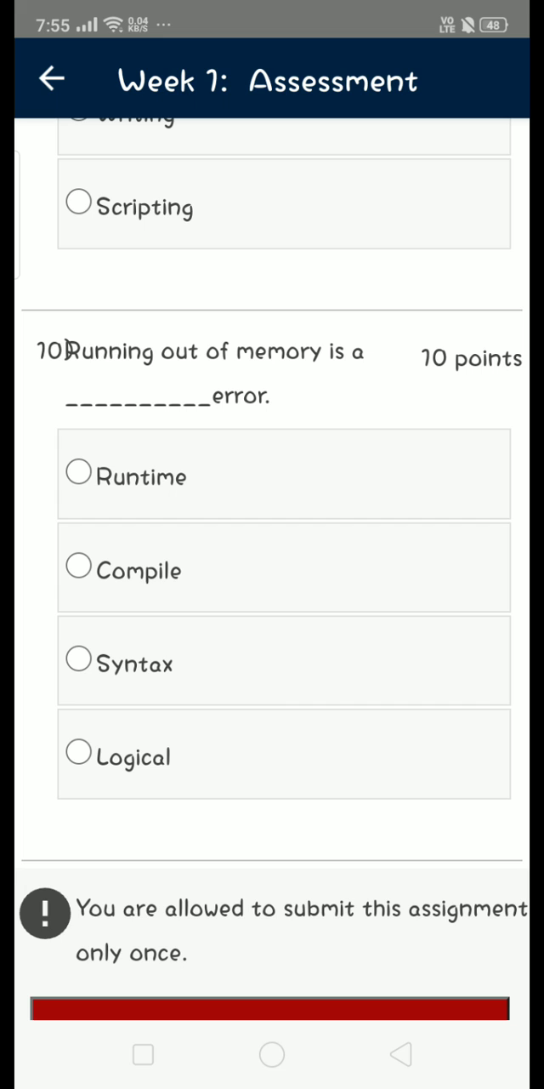
left_click(77, 474)
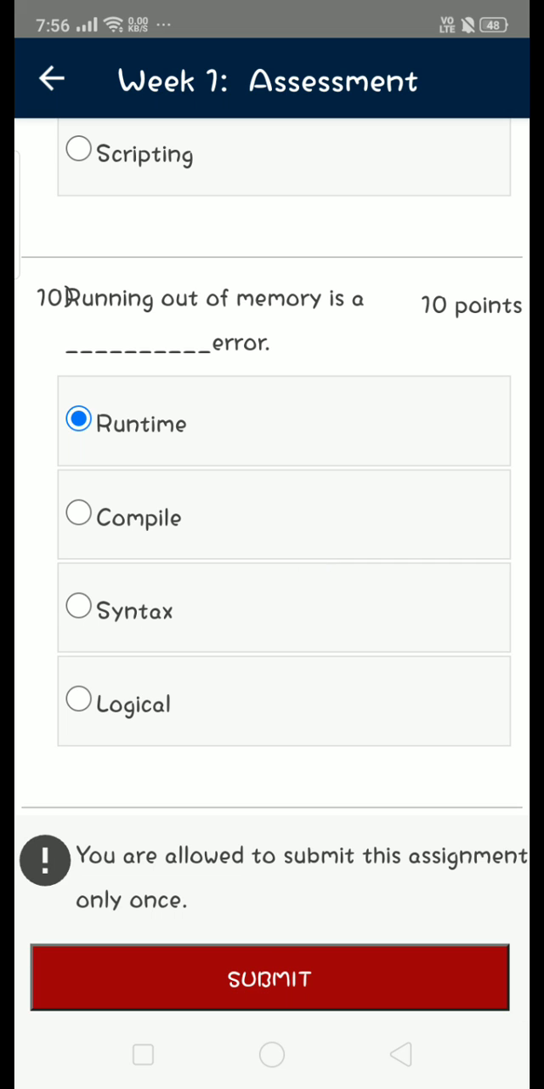
Step: Submit the Week 1 Assessment, confirm submission, and redirect to the course outline
left_click(272, 977)
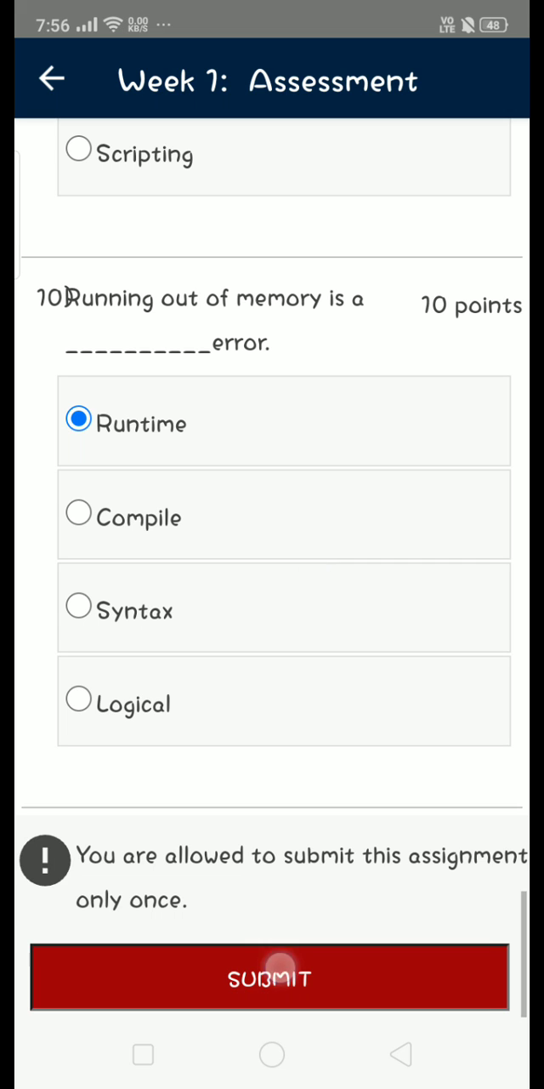
left_click(271, 976)
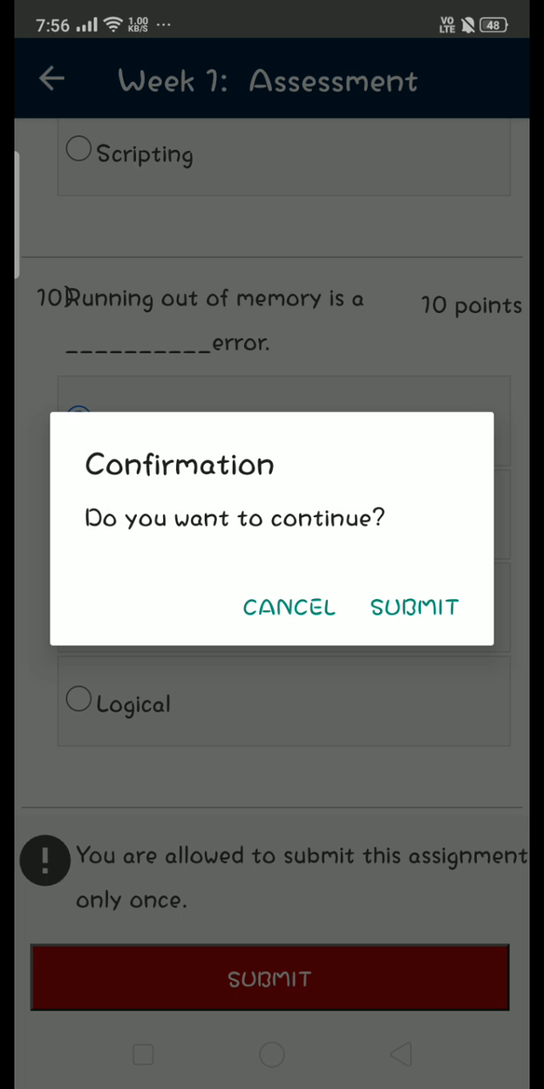
left_click(413, 607)
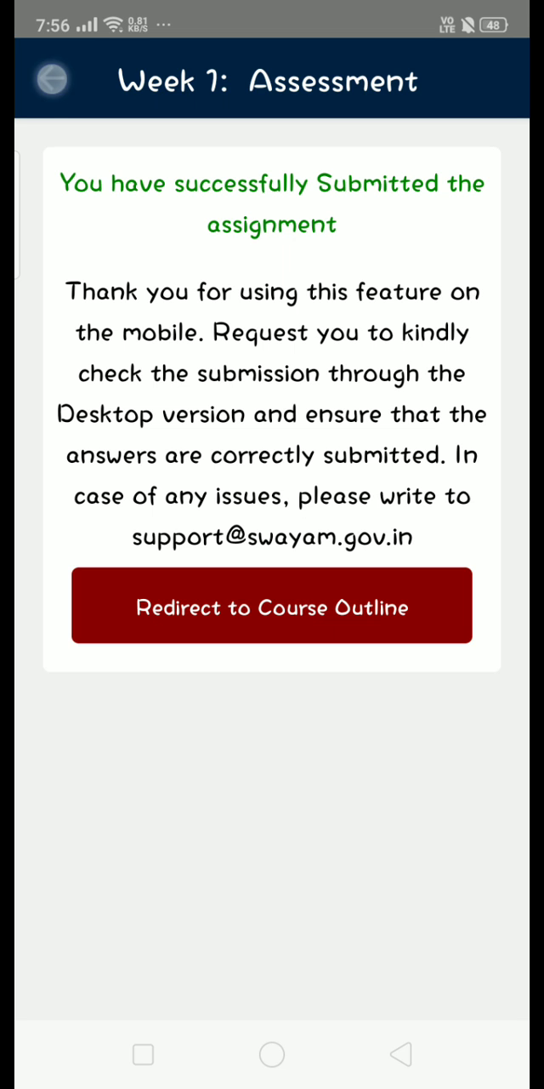
left_click(272, 606)
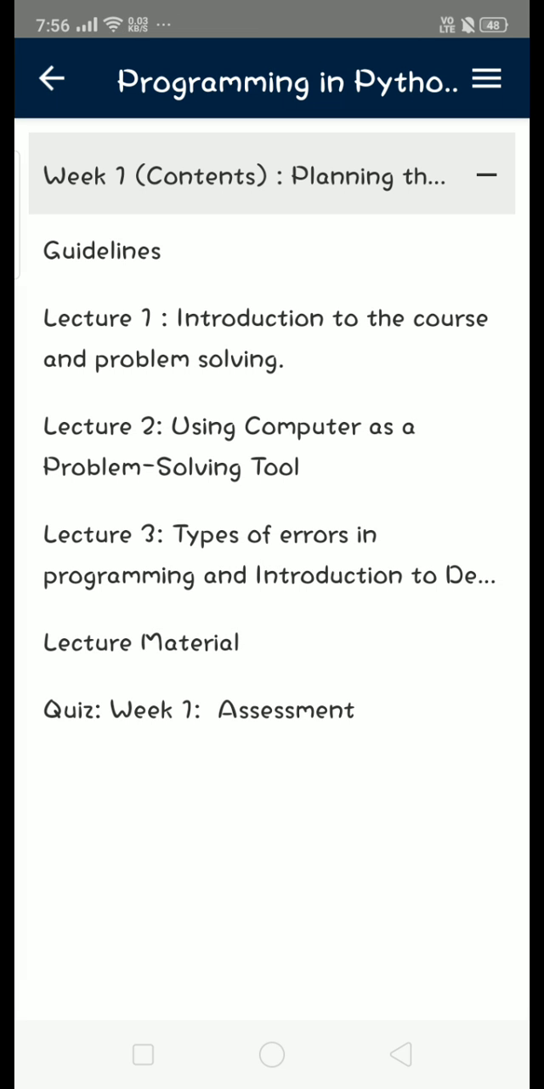